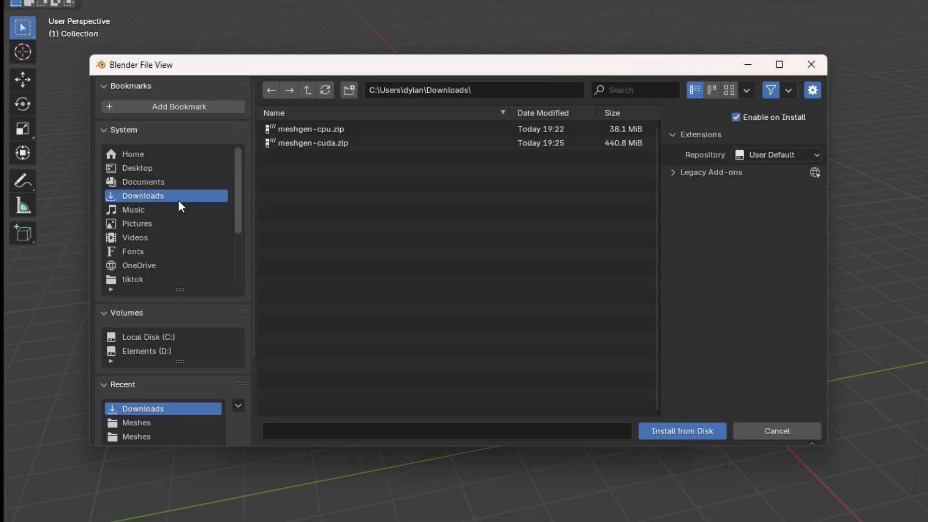
# Install the MeshGen add-on zip and download its required models from the add-on preferences.
pyautogui.click(682, 430)
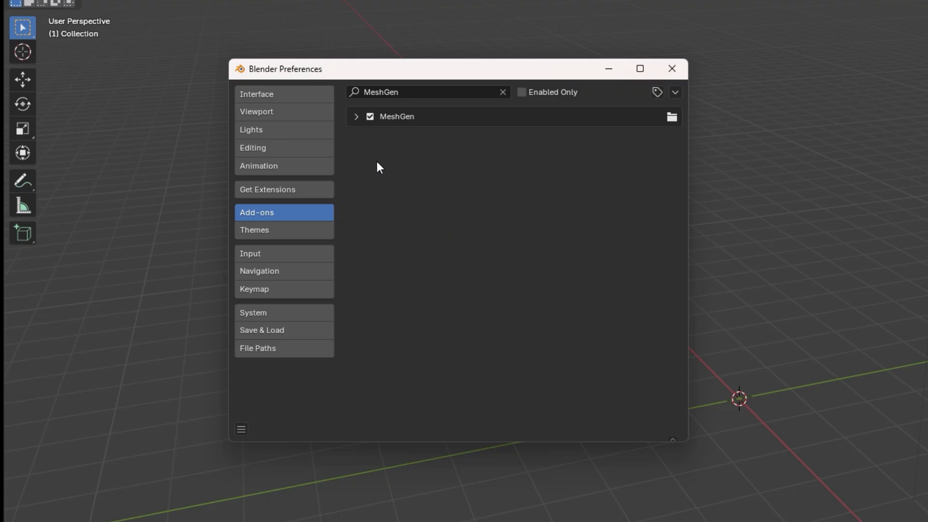
pyautogui.click(356, 116)
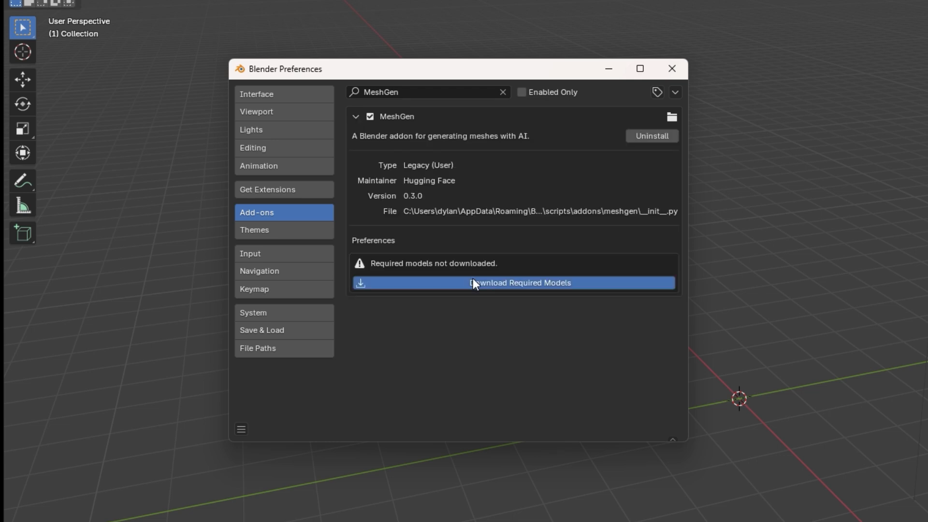
pyautogui.click(513, 282)
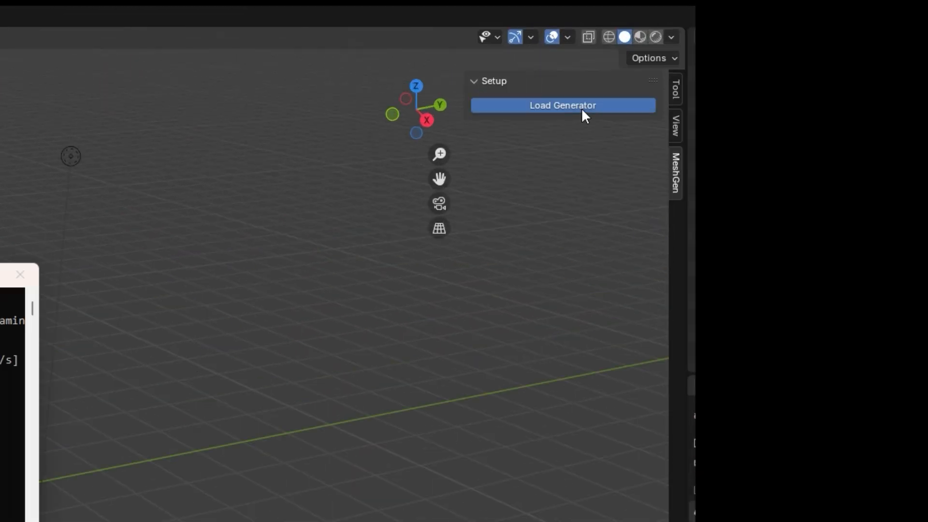
# Load the MeshGen generator and generate a desk mesh from the prompt "a desk".
pyautogui.click(561, 105)
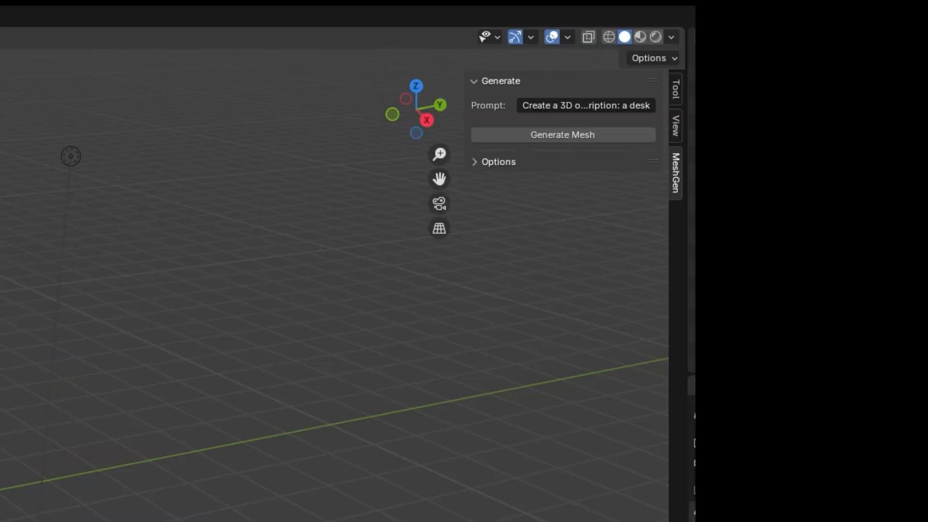
pyautogui.click(561, 135)
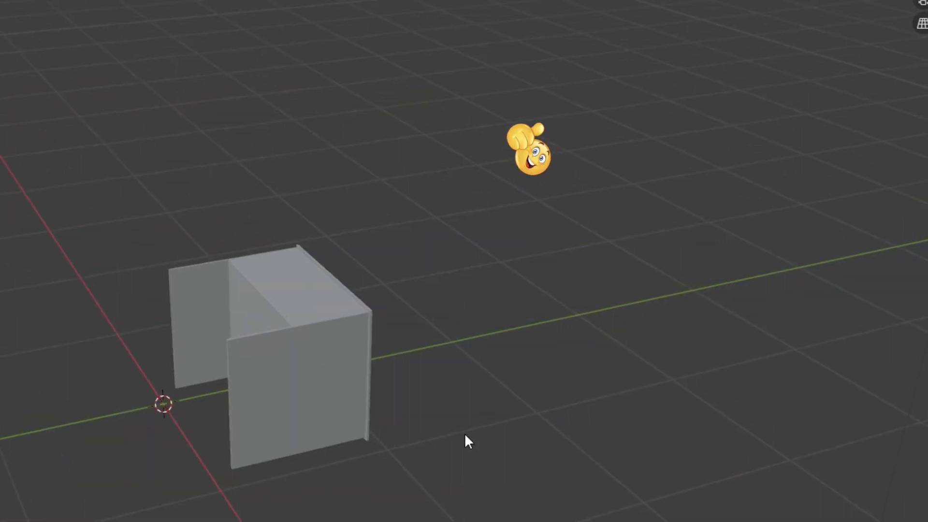